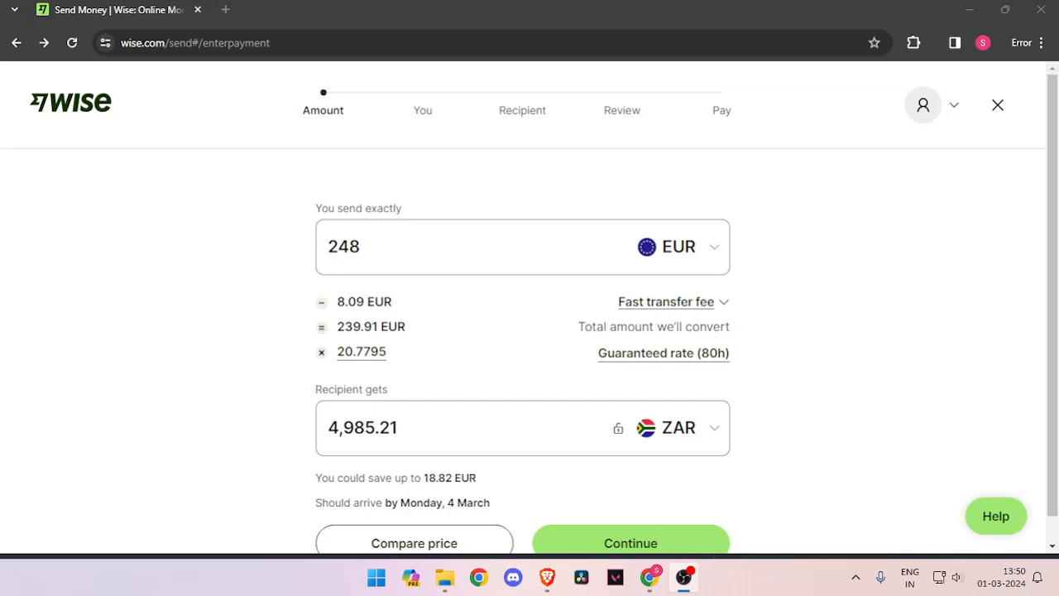
mouse_move(633, 579)
type("s")
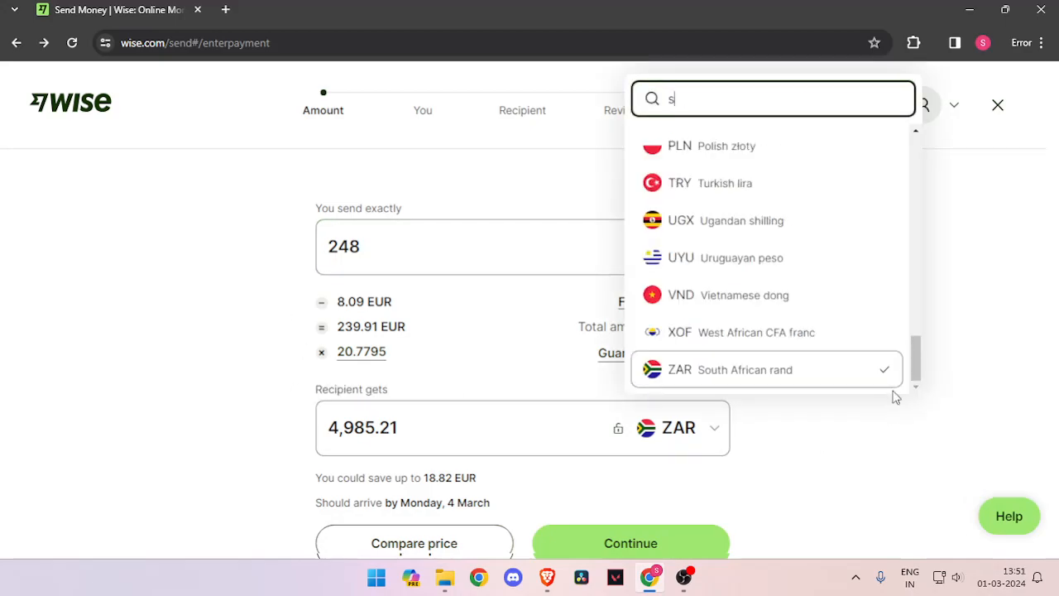
Search 'south' in the recipient currency list and choose South Korean won (KRW).
type("outh")
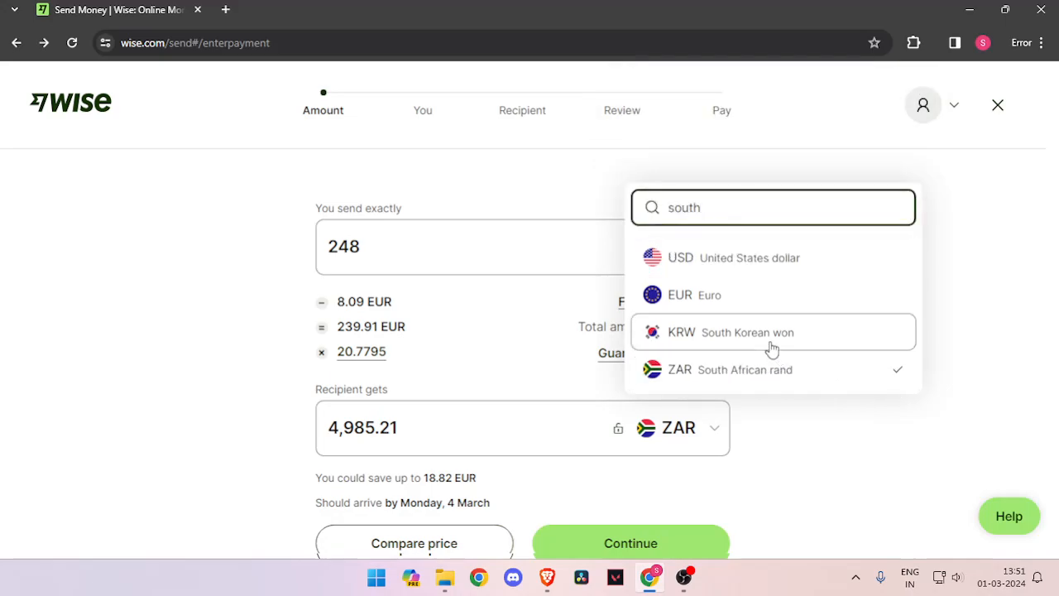
left_click(745, 332)
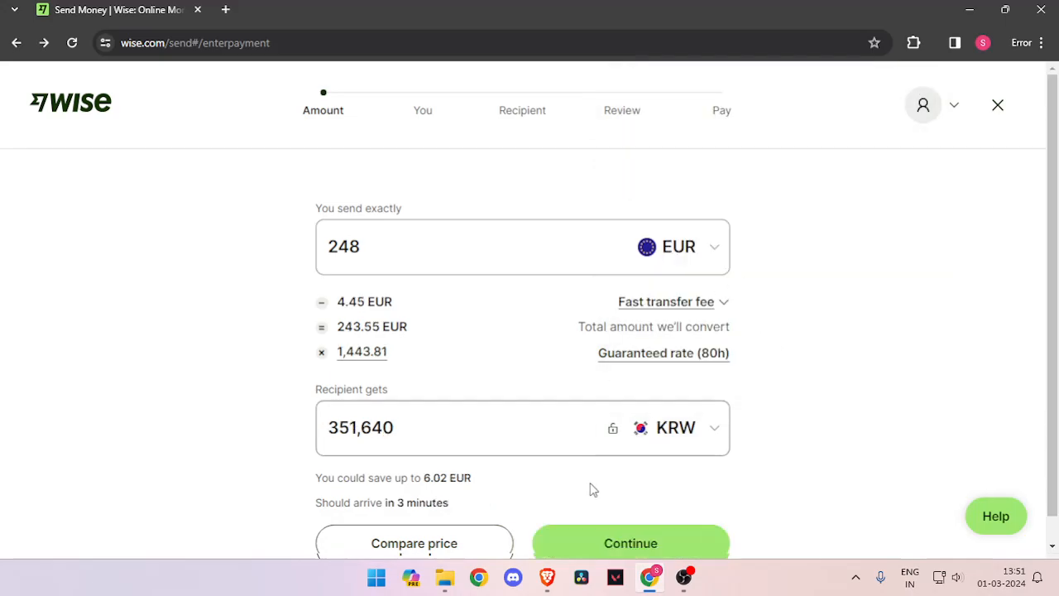
Continue past the 248 EUR to KRW quote and scroll through the blank profile form.
left_click(629, 542)
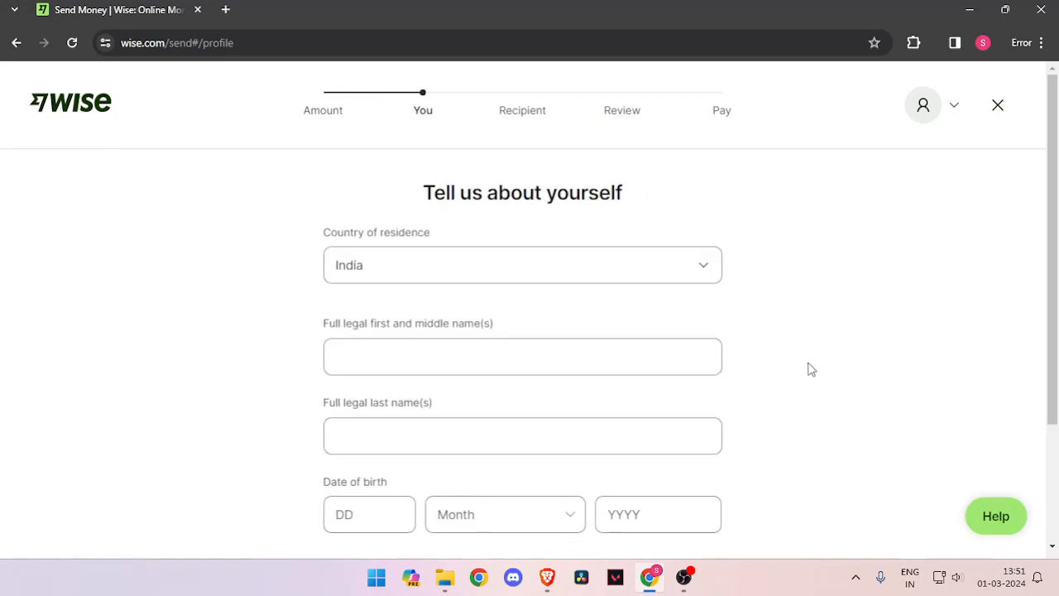
scroll("down", 3)
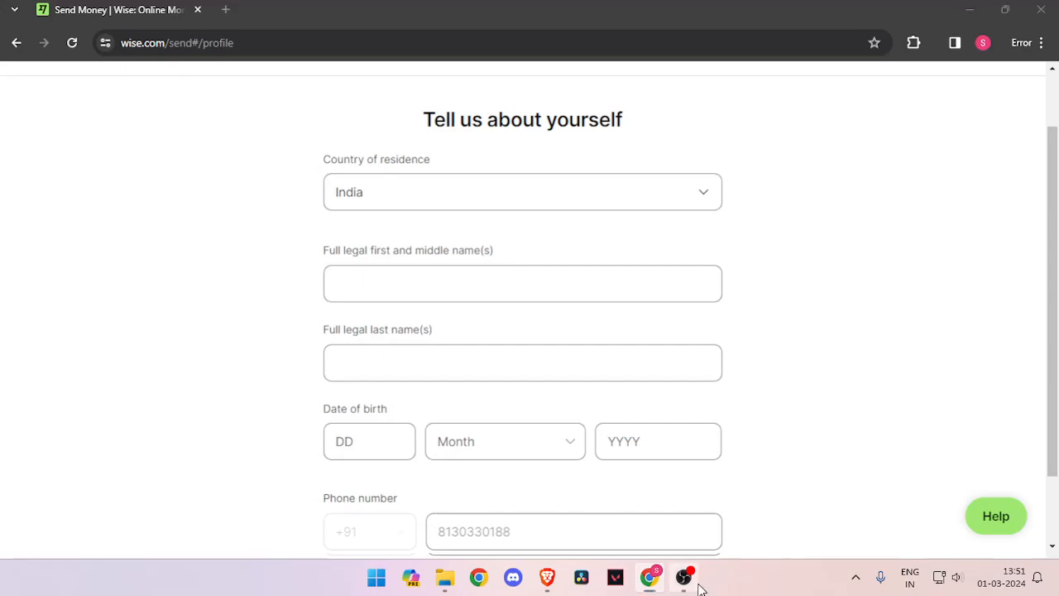
scroll("down", 3)
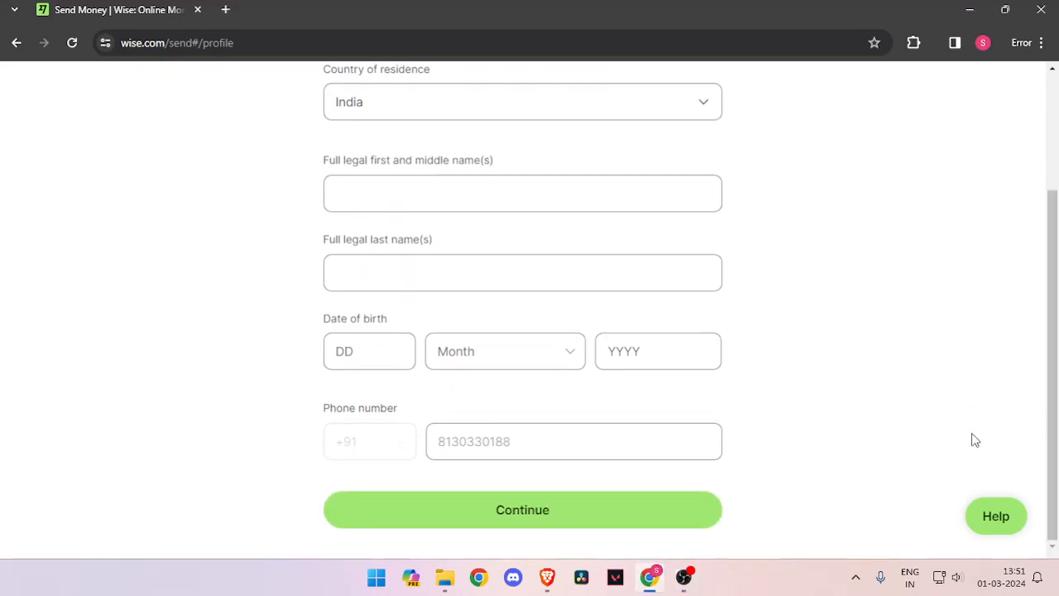